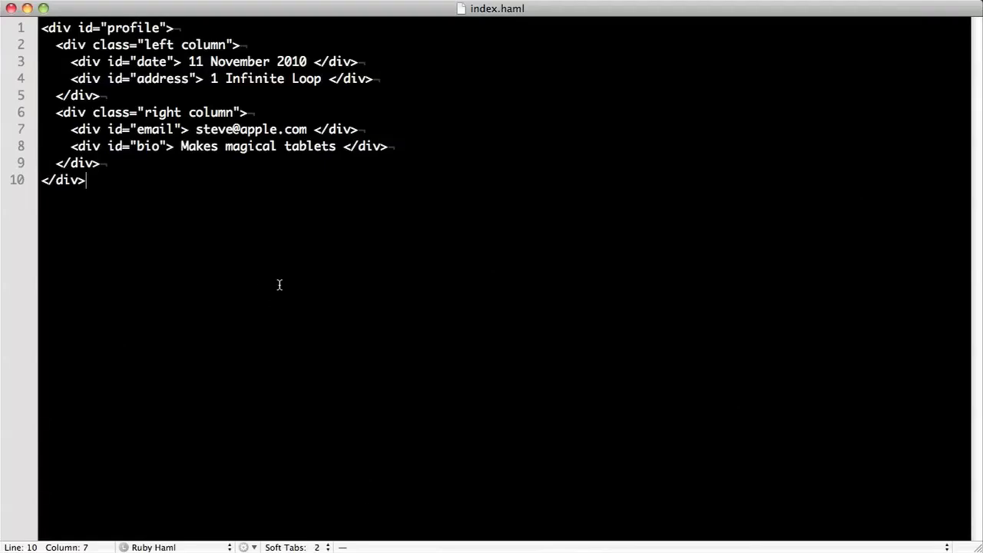
pyautogui.moveTo(283, 283)
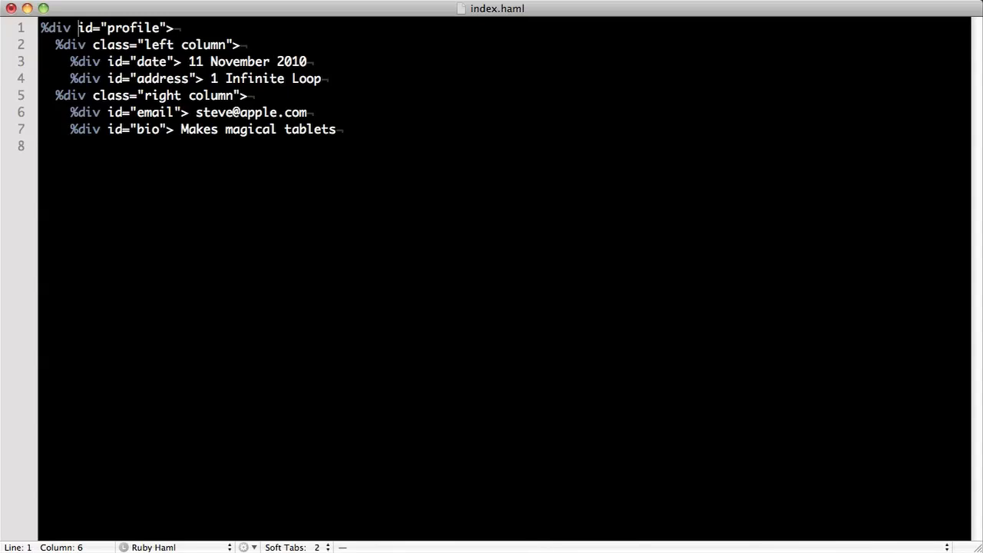
# Write the classes as .left.column shorthand and delete the redundant %div before #profile
pyautogui.write('(')
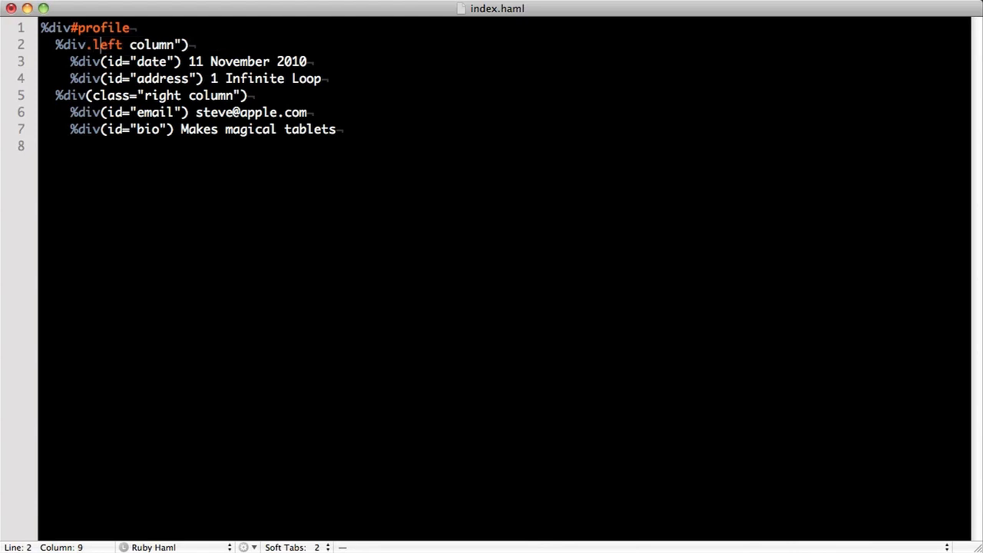
pyautogui.write('.column')
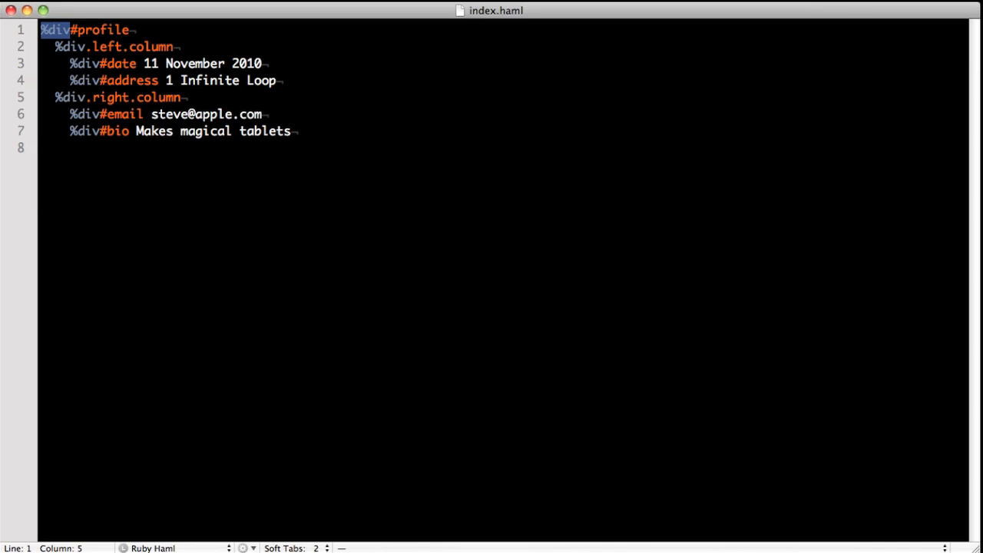
pyautogui.press('Delete')
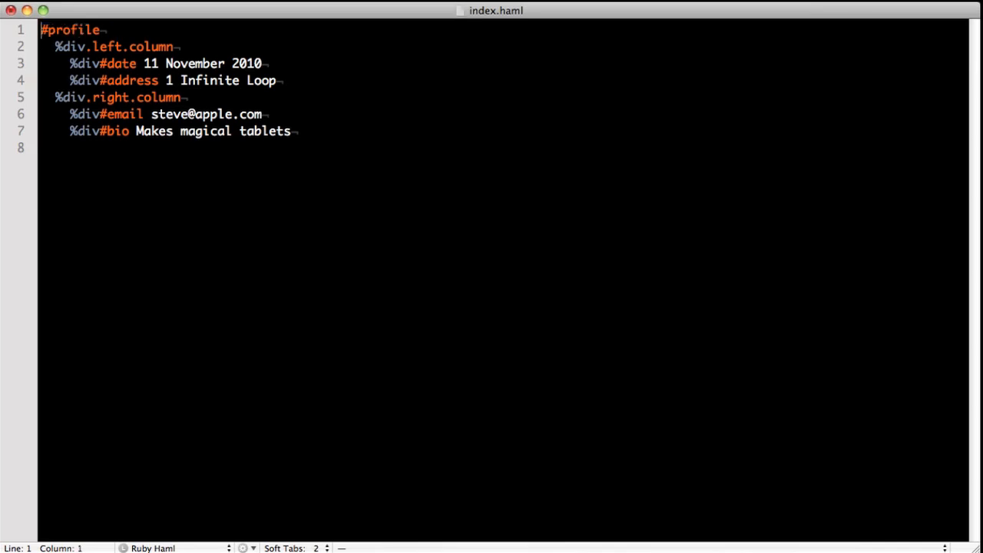
pyautogui.press('BackSpace')
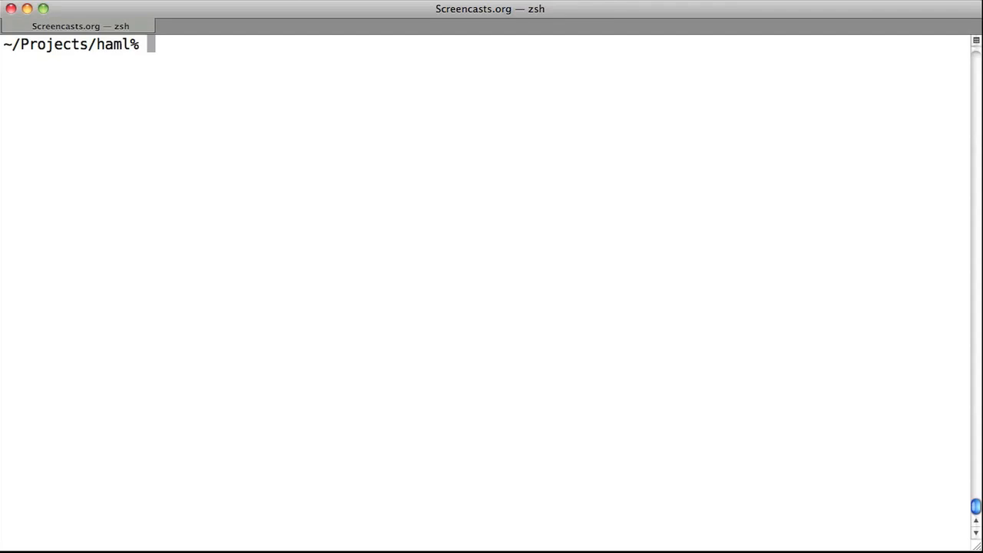
# Run sudo gem install haml, authorizing with the password, and begin a haml command
pyautogui.write('sudo ge')
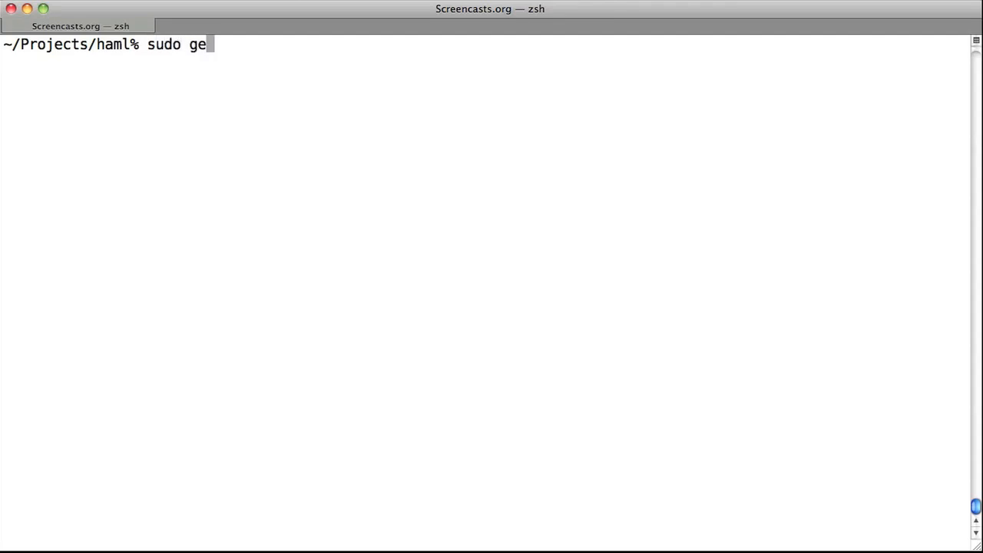
pyautogui.write('m install')
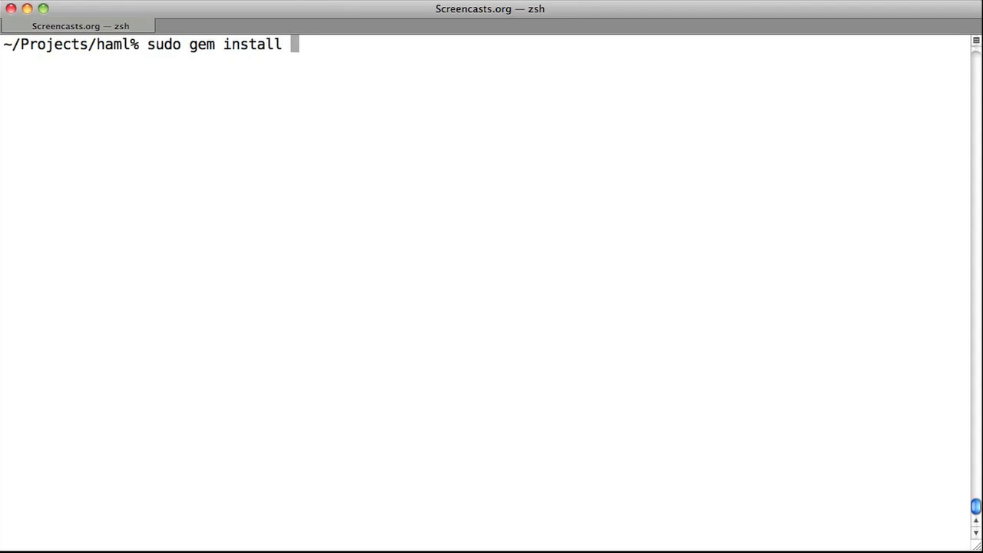
pyautogui.write('haml')
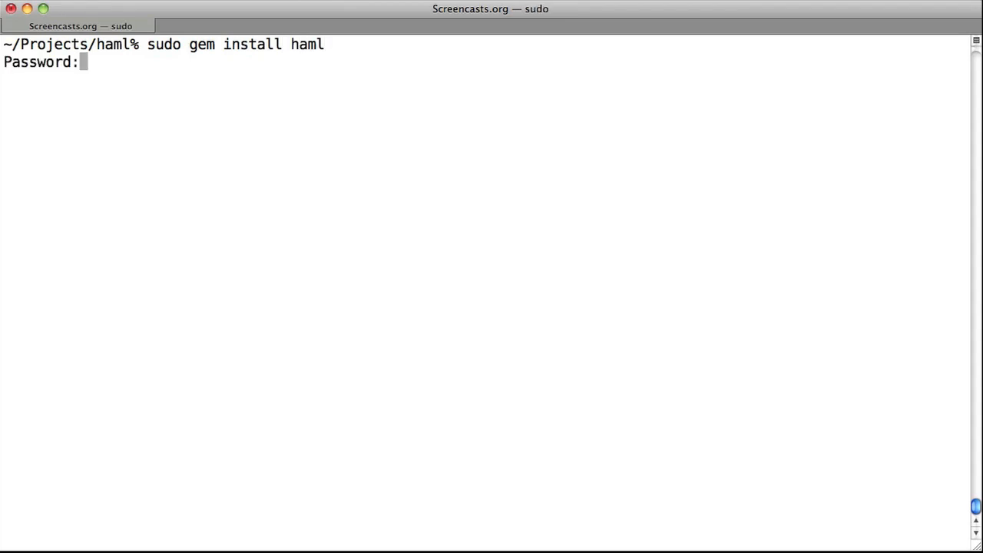
pyautogui.press('enter')
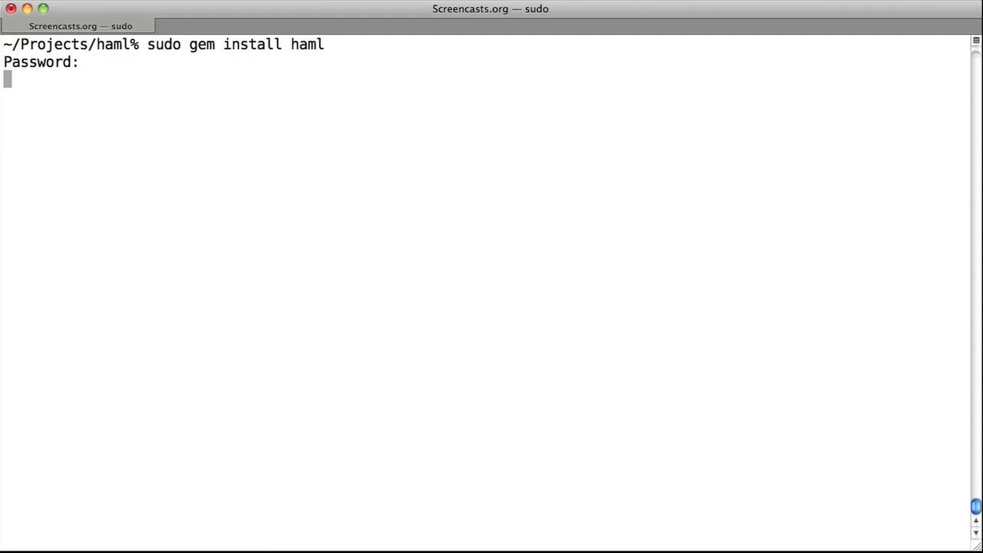
pyautogui.press('Return')
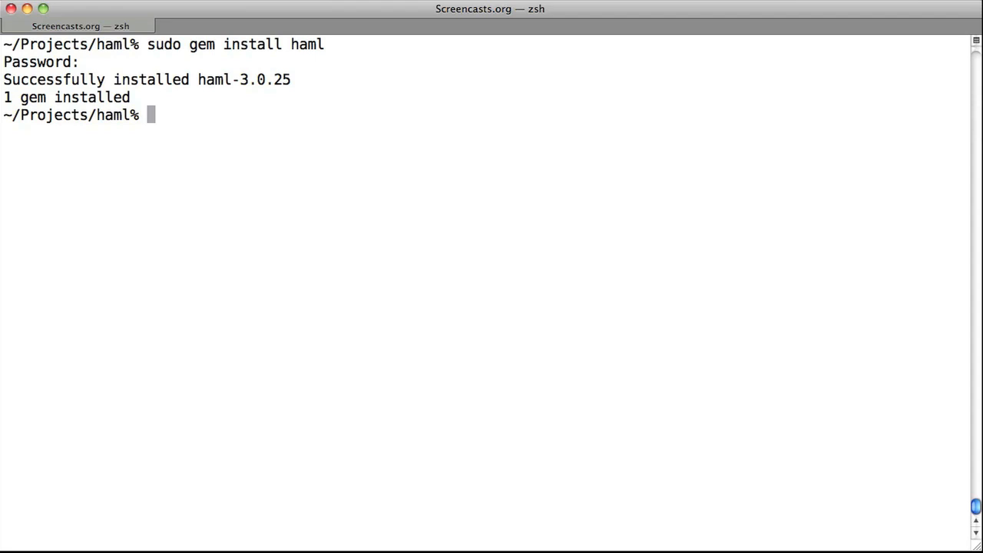
pyautogui.write('haml index.')
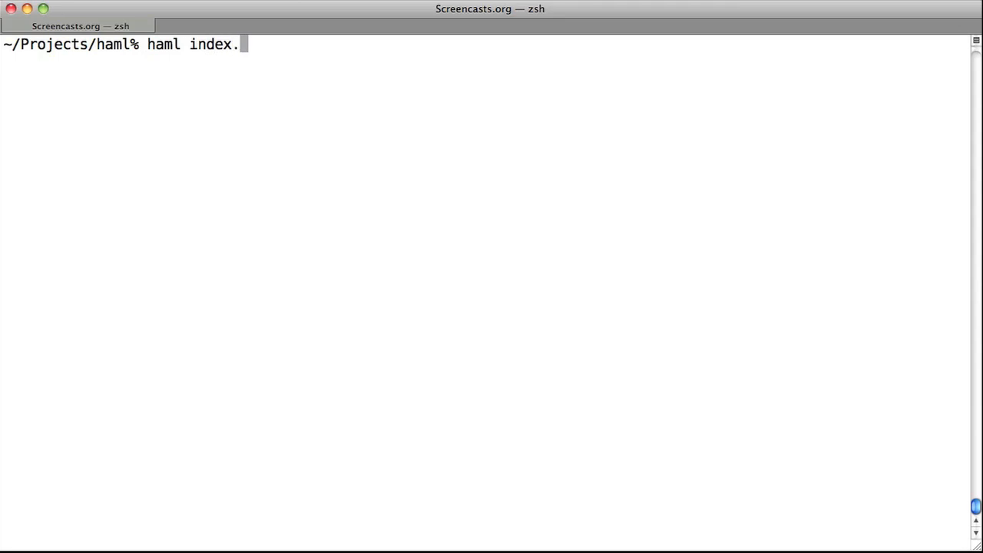
# Enter haml -f html5 index.haml index.html to compile the Haml file to HTML5
pyautogui.write('haml')
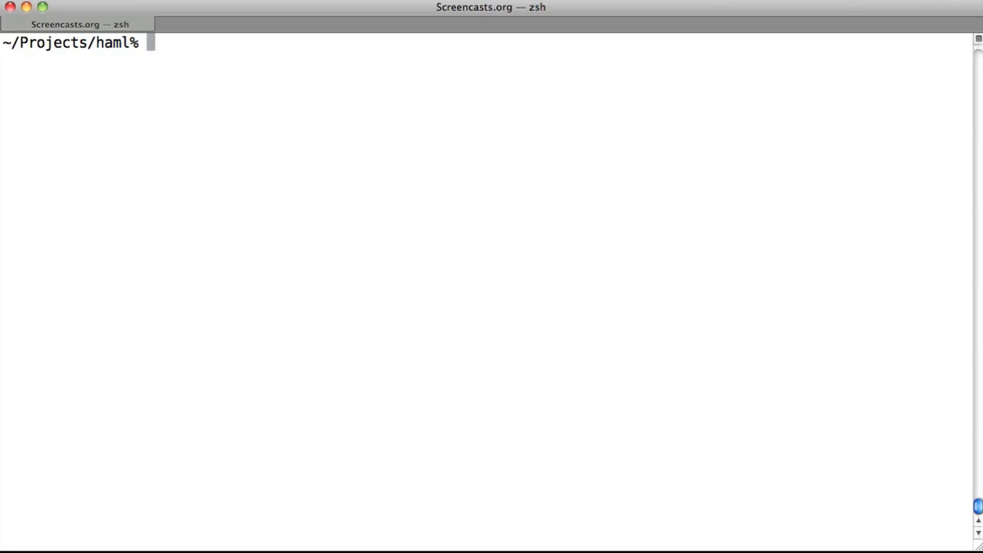
pyautogui.write('haml')
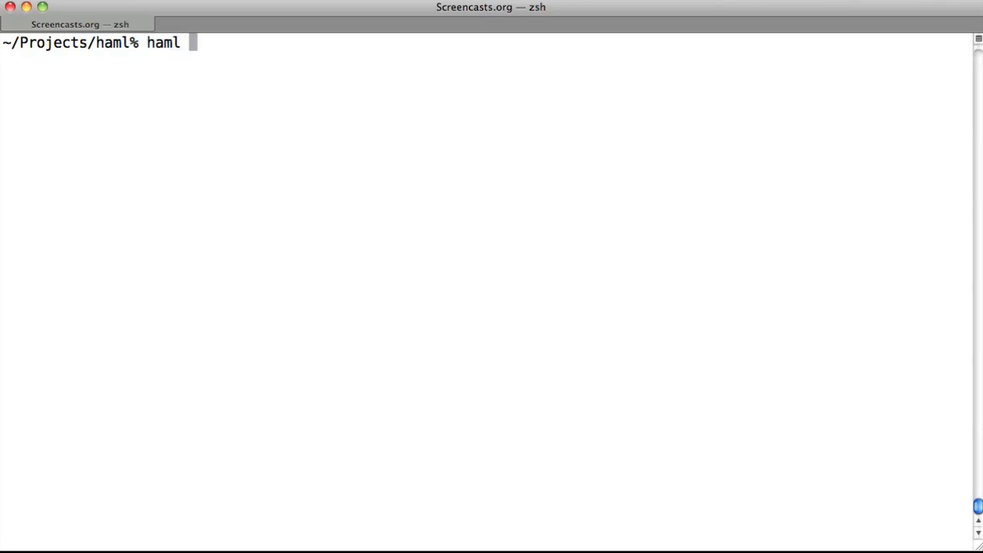
pyautogui.write('-f html')
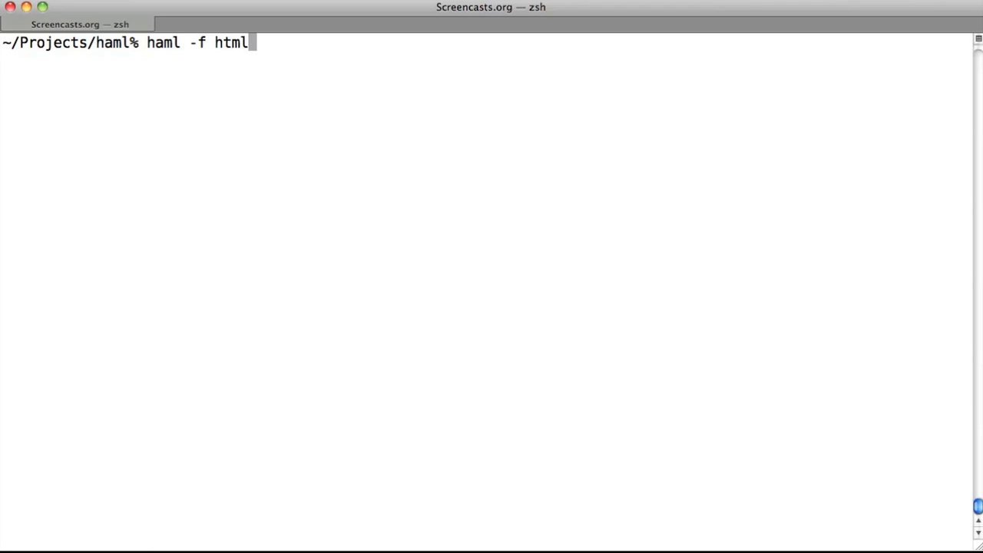
pyautogui.write('5')
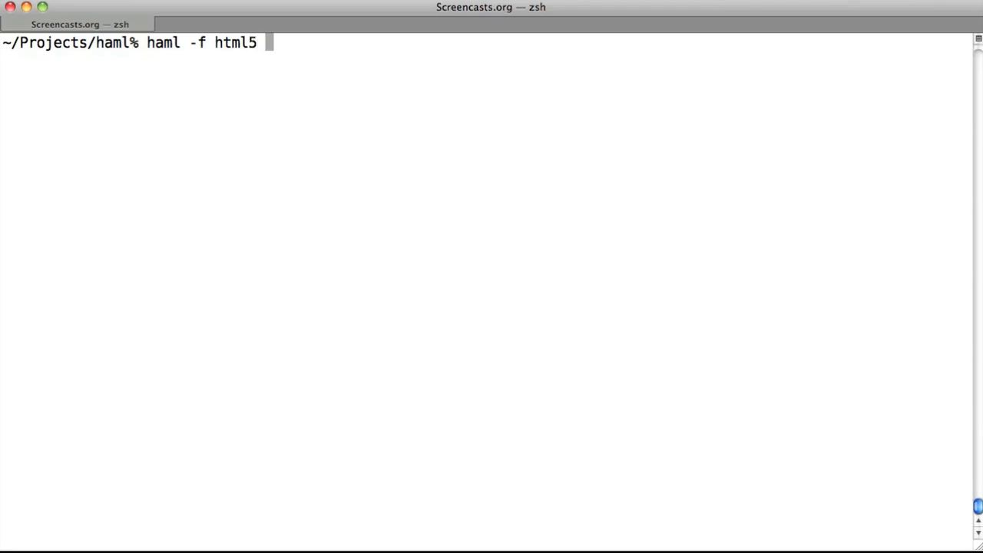
pyautogui.write('index.haml index.html')
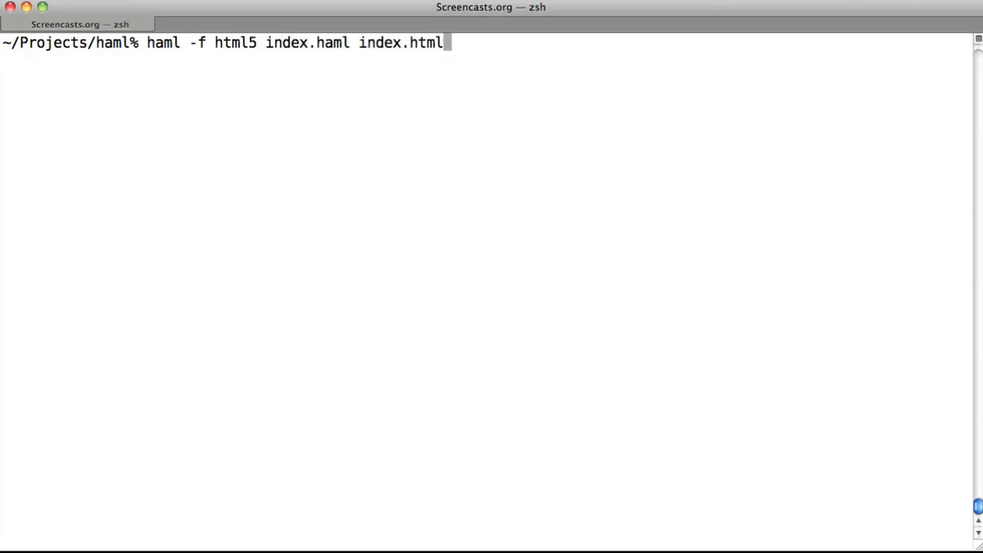